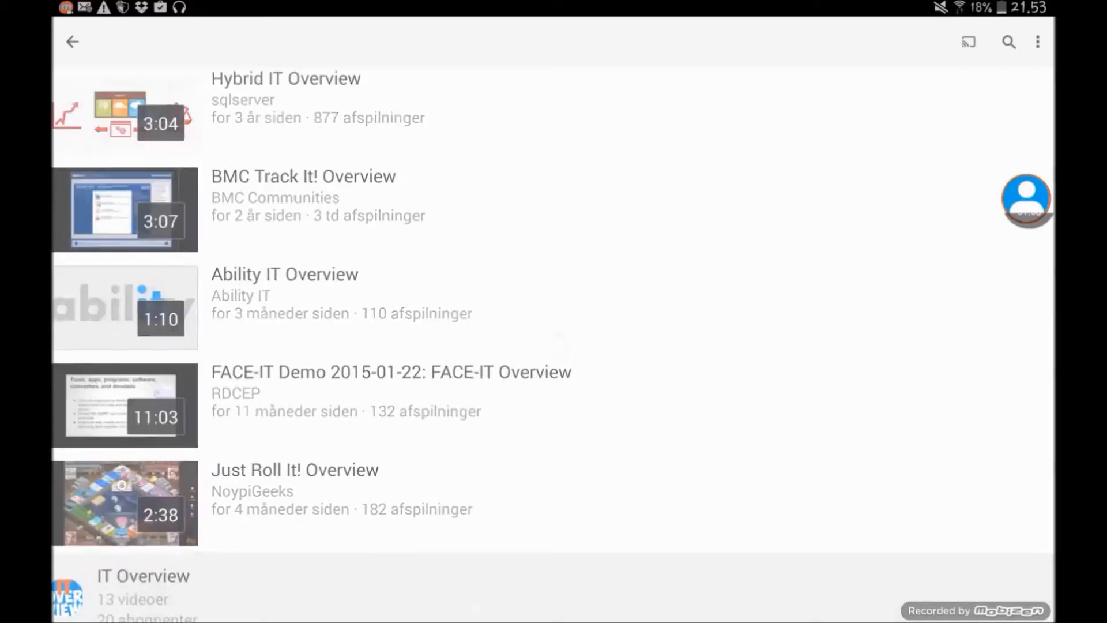
- Open the IT Overview video "How to hack youtube views 2015 100% legal" and copy its share link
left_click(143, 575)
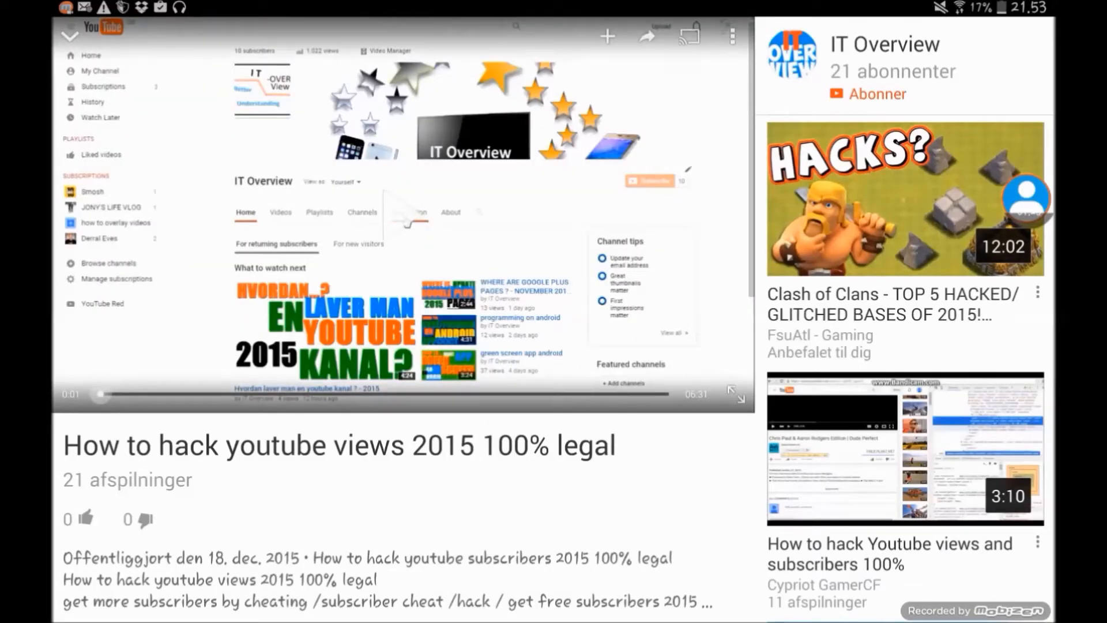
scroll("down", 3)
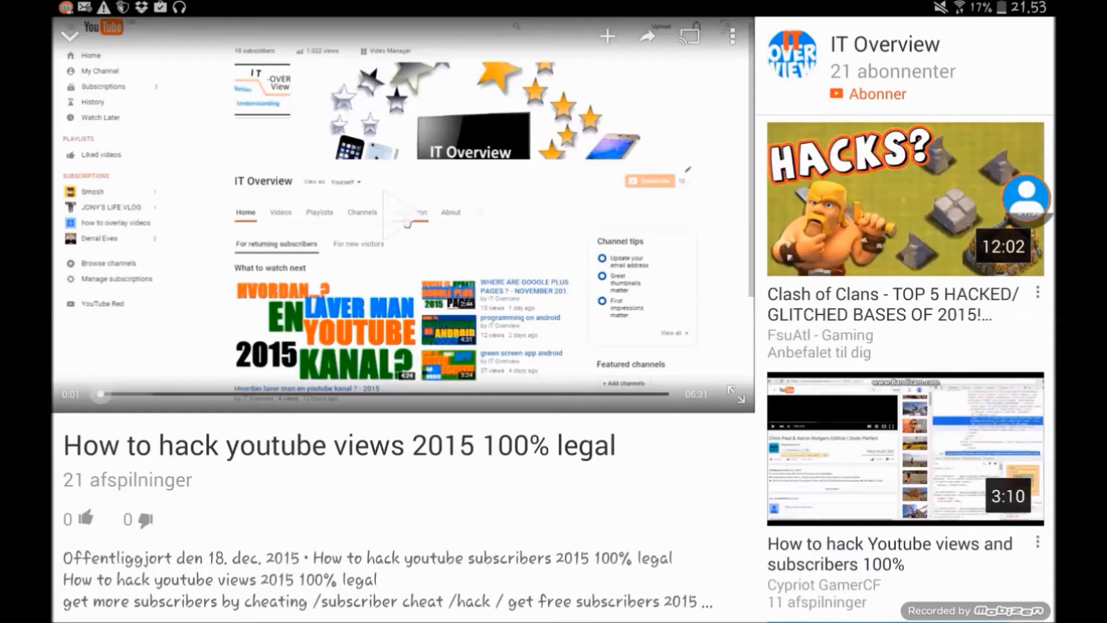
left_click(646, 36)
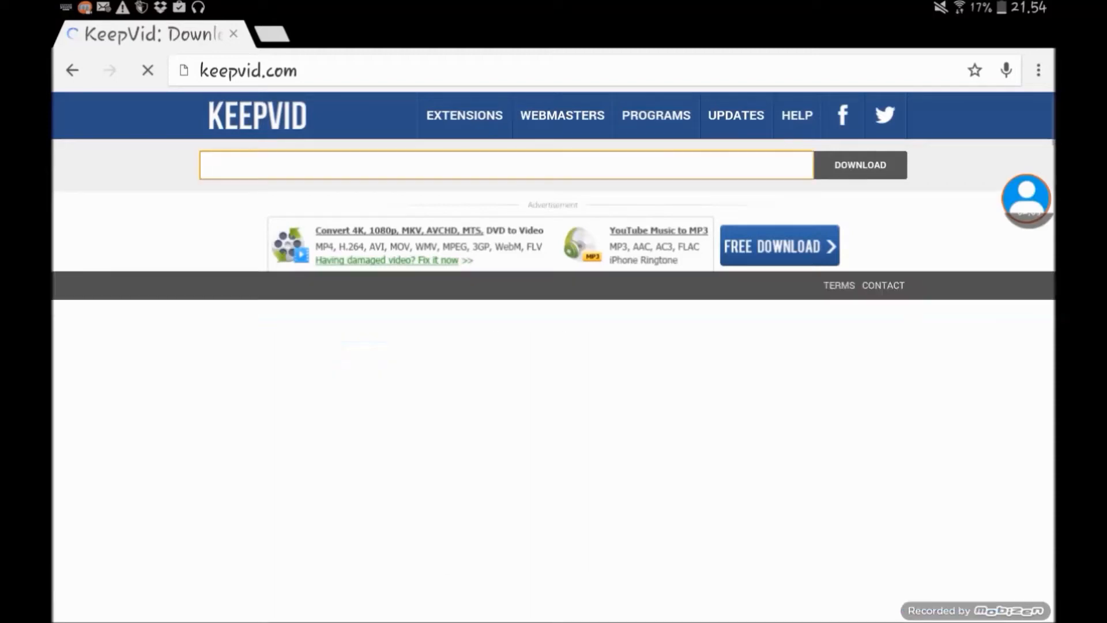
- Paste the copied youtu.be link into the keepvid.com URL box and submit it with DOWNLOAD
left_click(505, 165)
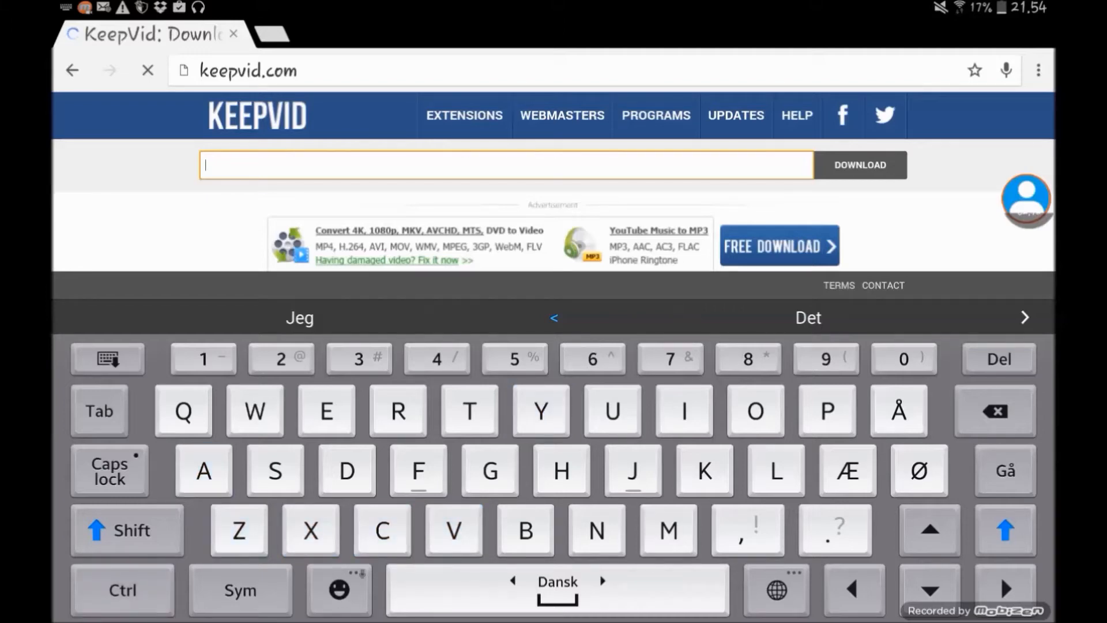
left_click(206, 165)
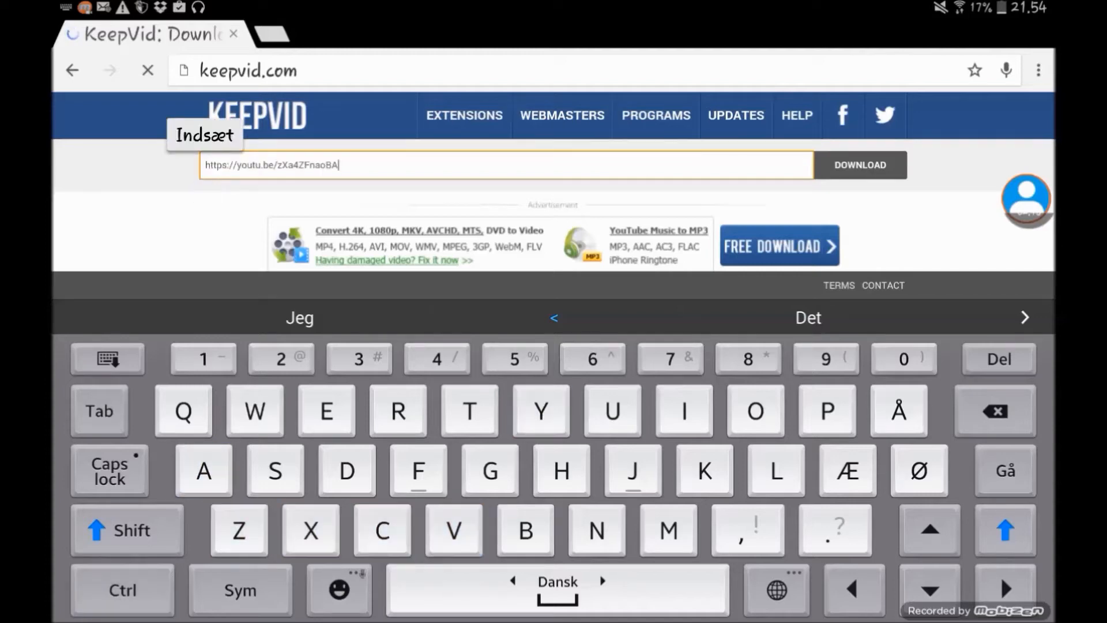
left_click(858, 165)
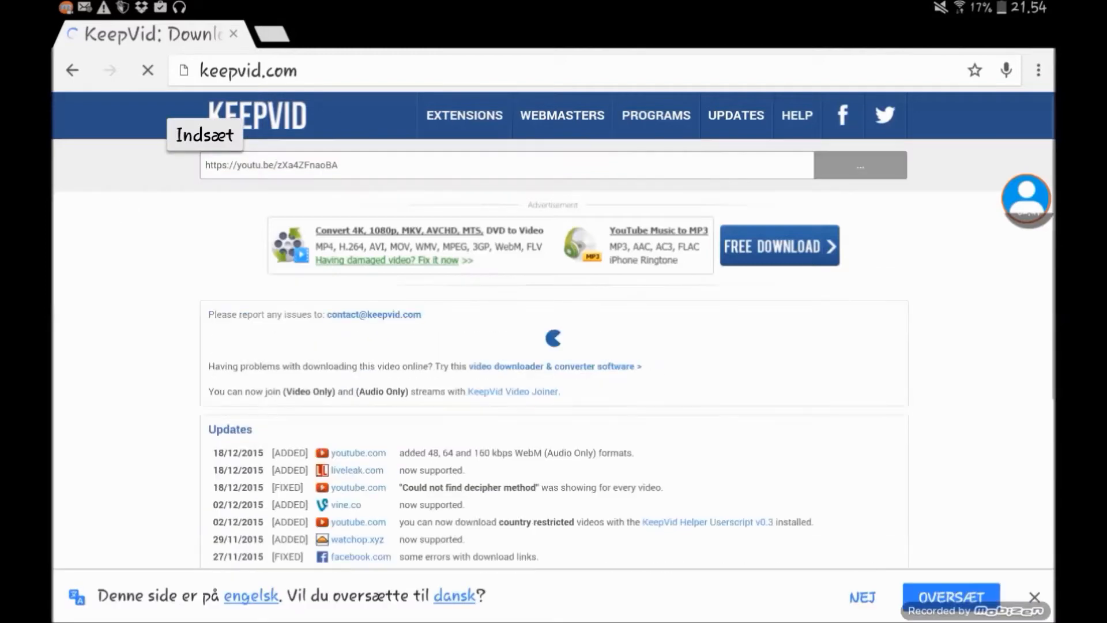
- Dismiss the translate bar and scroll to the list of MP4/WEBM download formats and sizes
left_click(859, 165)
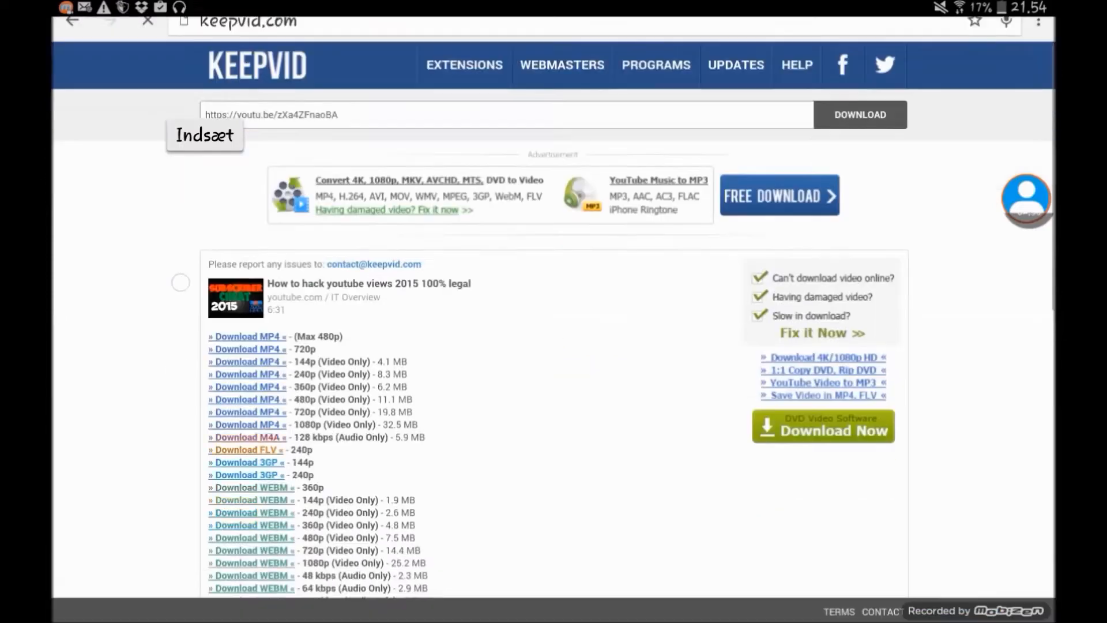
scroll("down", 3)
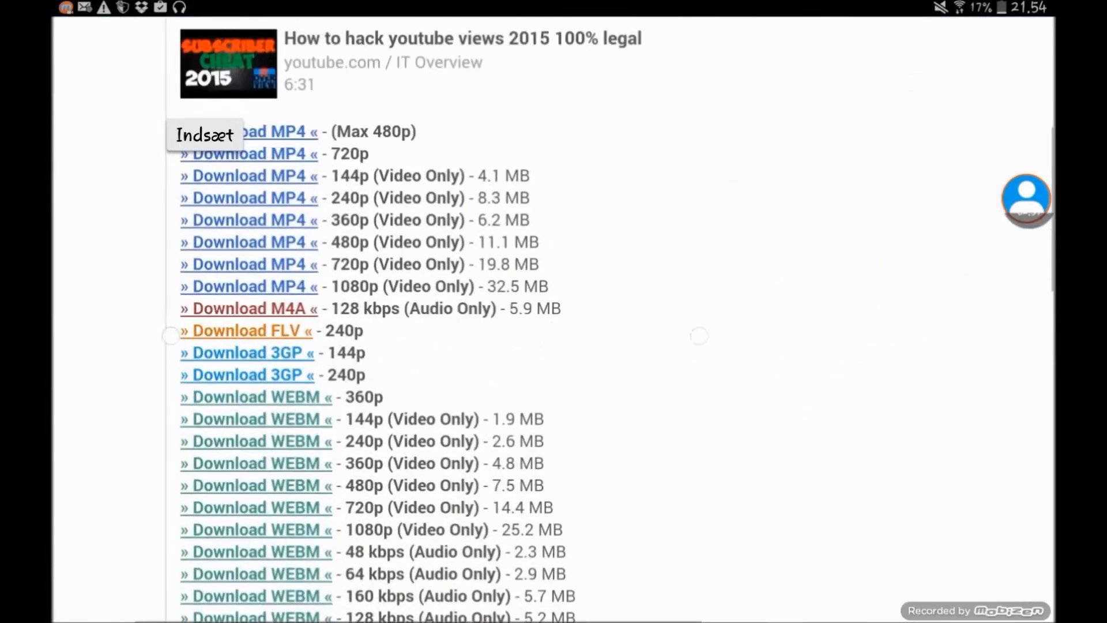
scroll("down", 3)
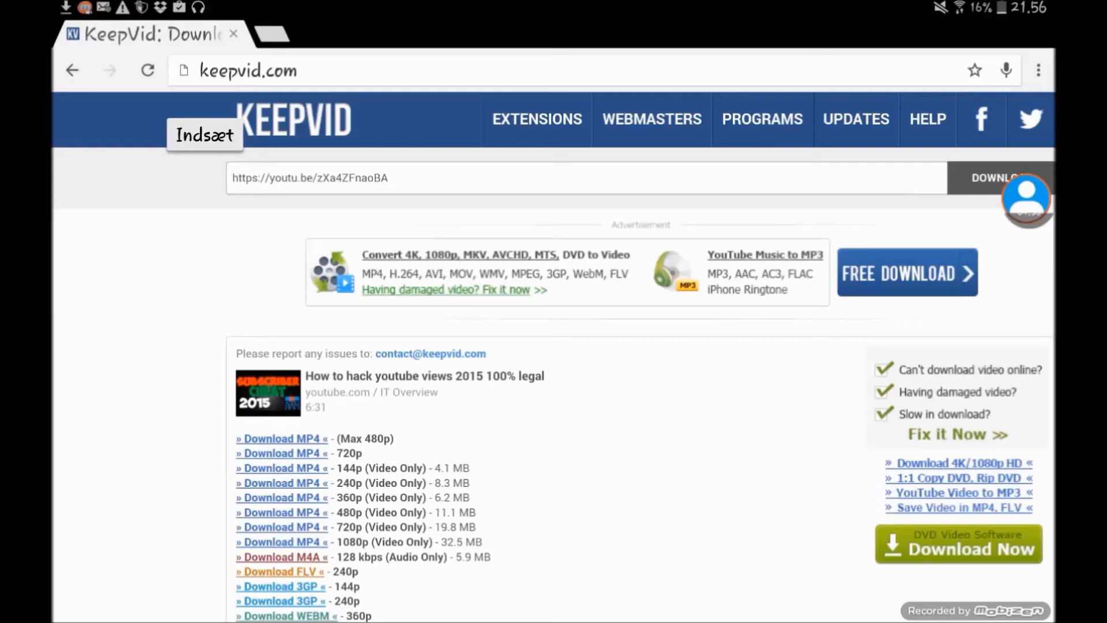
- Download the video as MP4 from the format list onto the tablet
scroll("down", 3)
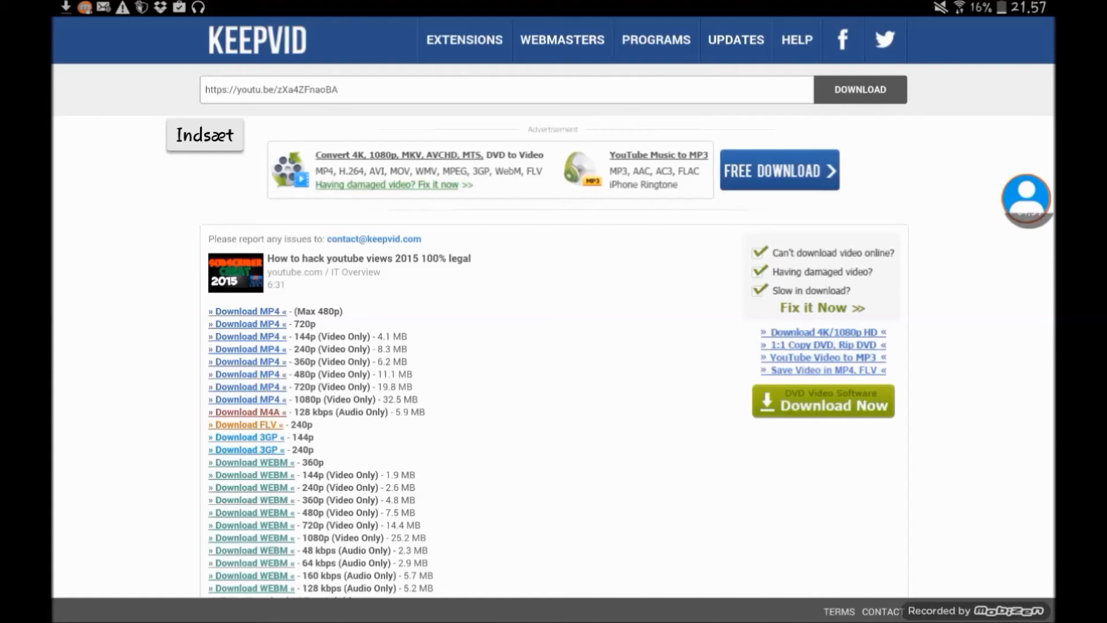
scroll("down", 3)
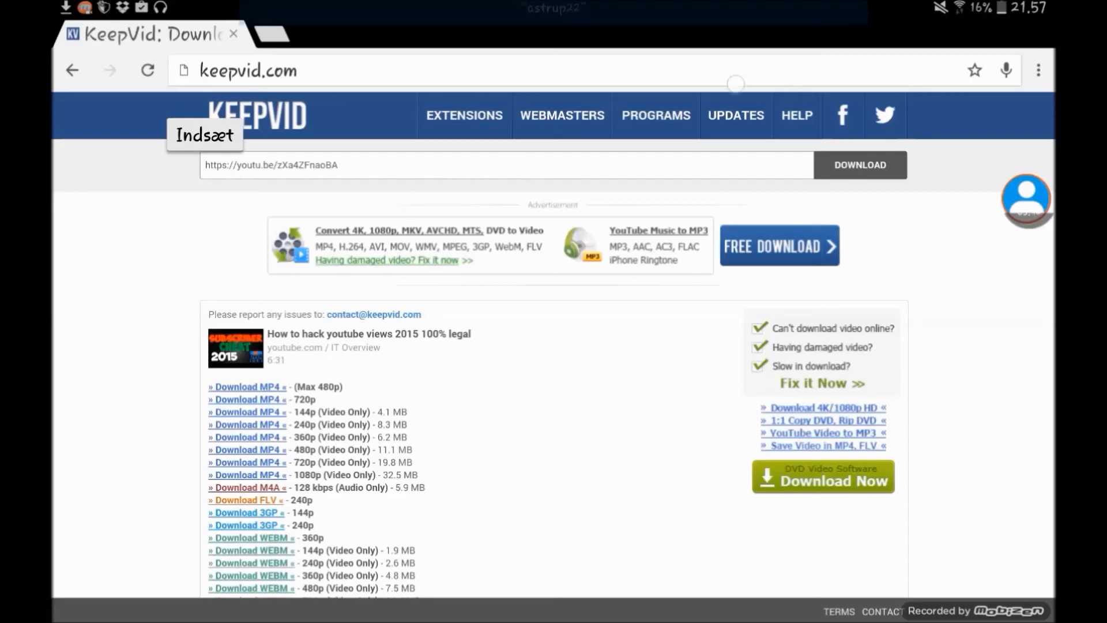
scroll("down", 3)
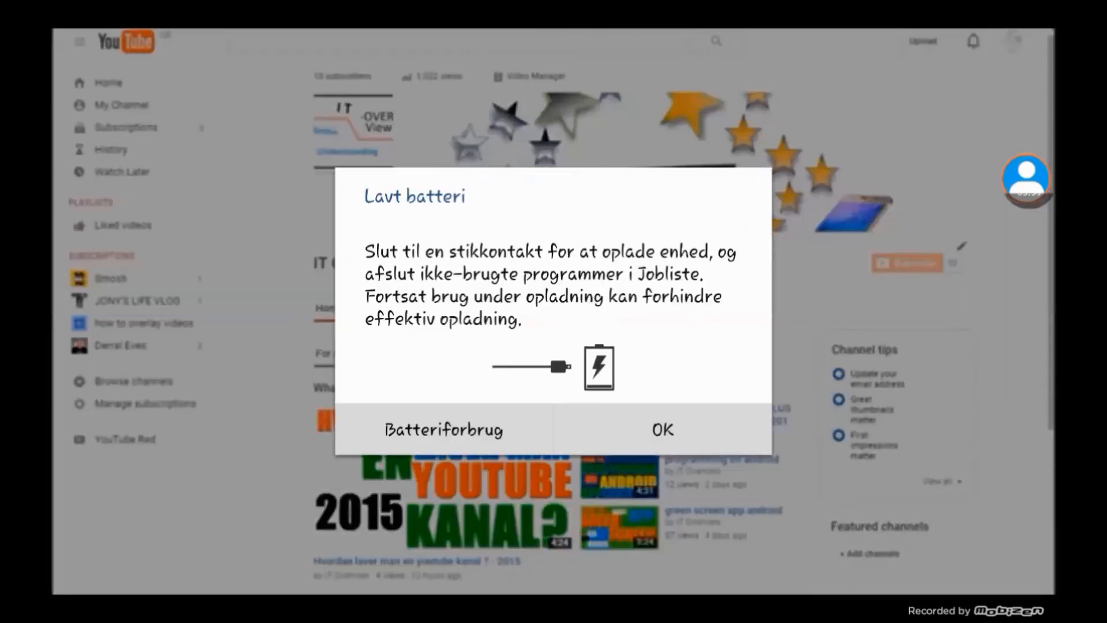
- Dismiss the low-battery warning and play the downloaded video in the Android video player
left_click(662, 429)
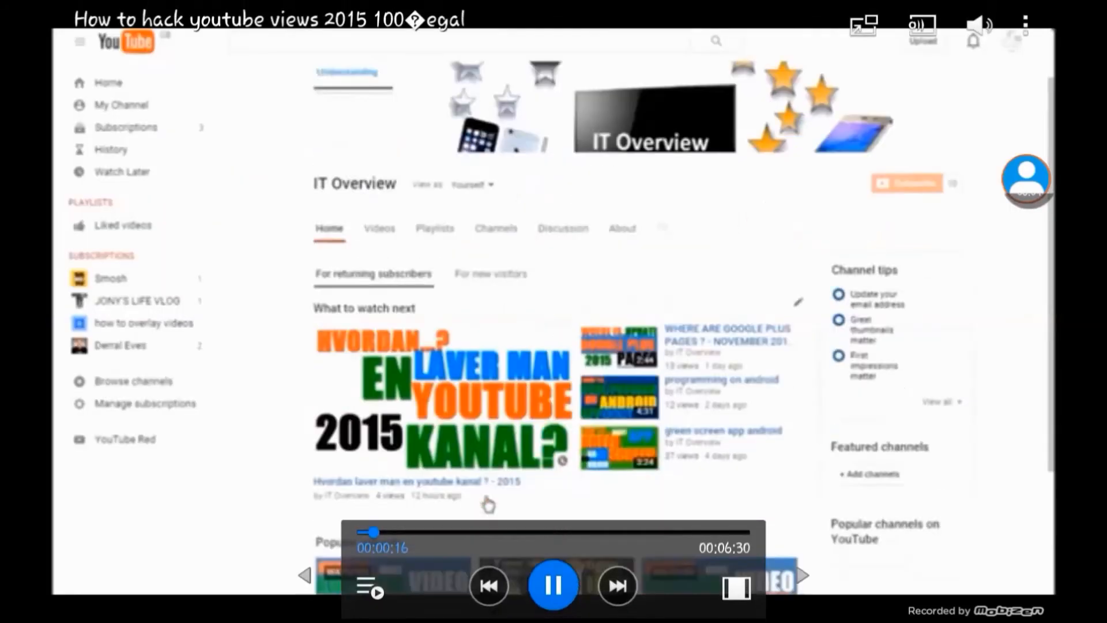
scroll("down", 3)
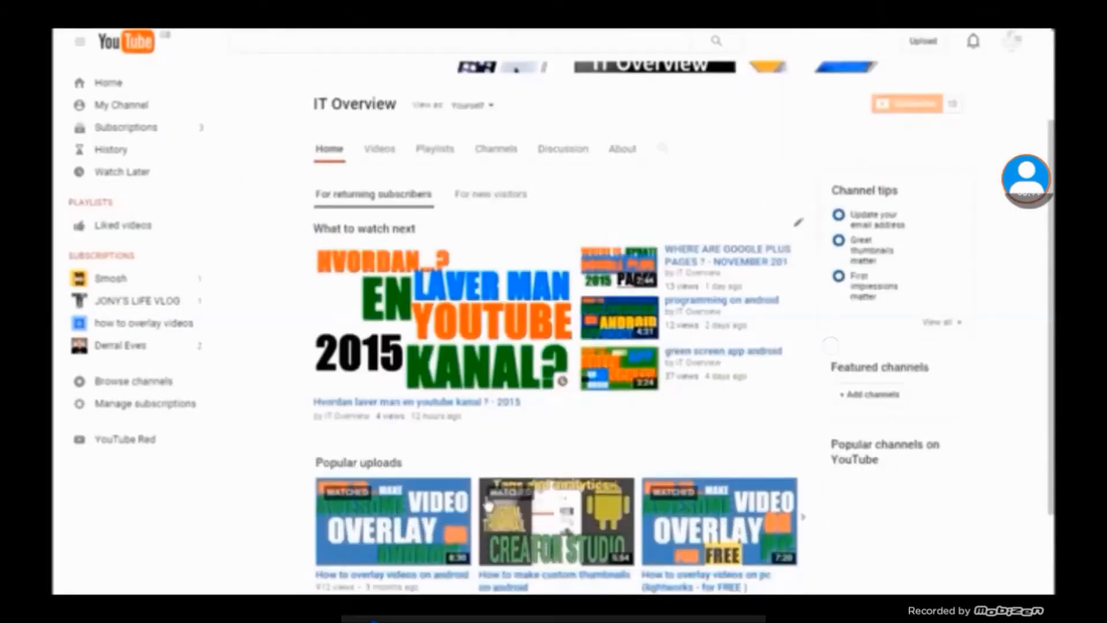